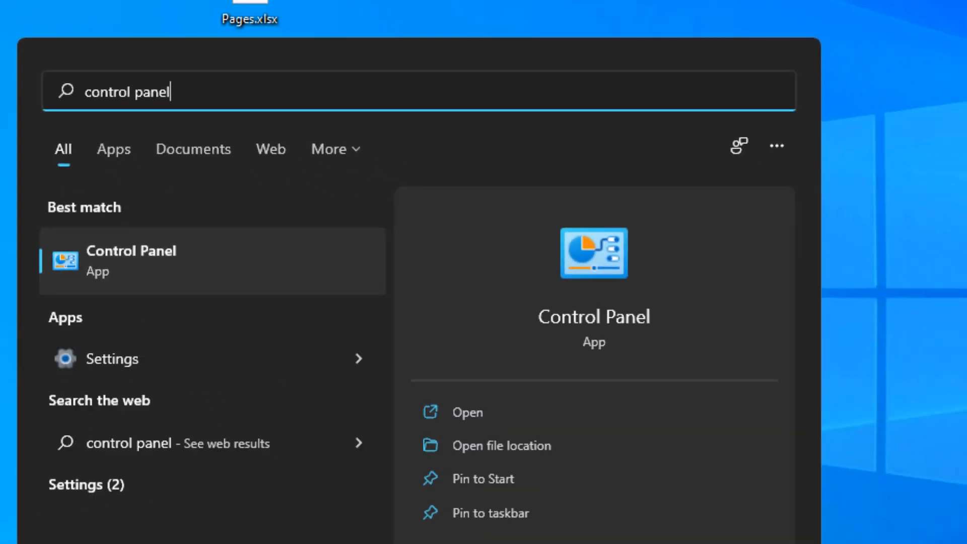
Launch Control Panel from the Best match result in Windows Search.
{"action": "left_click", "coordinate": [131, 260]}
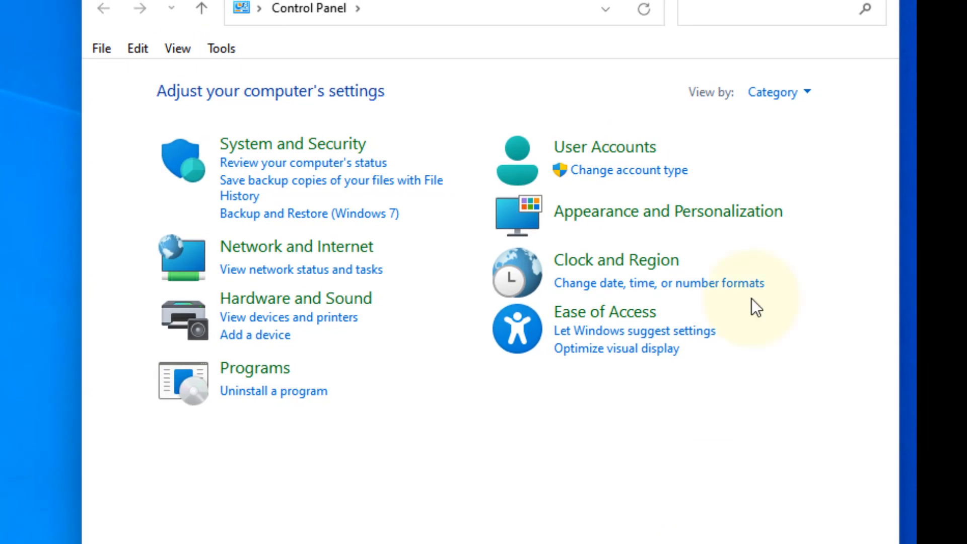
Navigate through the User Accounts category to the User Accounts page.
{"action": "left_click", "coordinate": [779, 91]}
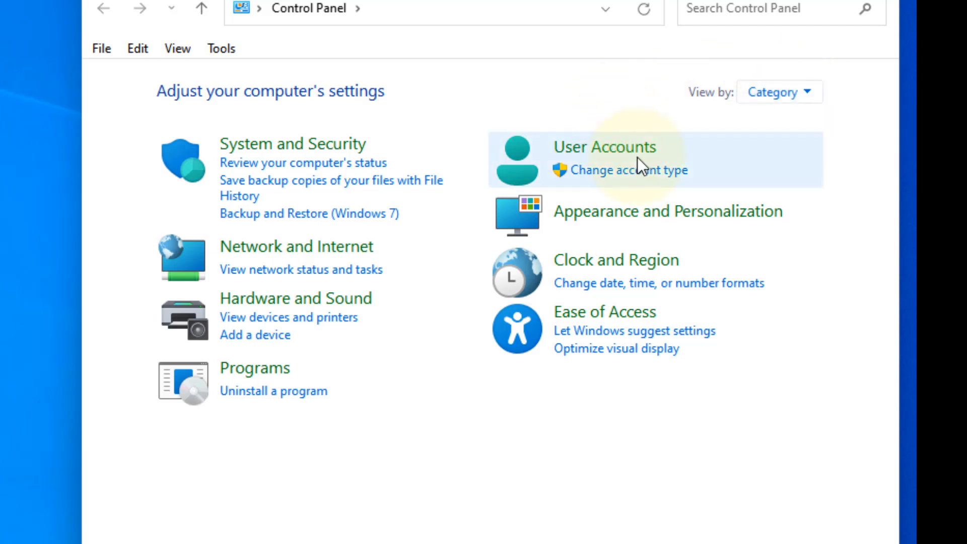
{"action": "left_click", "coordinate": [605, 147]}
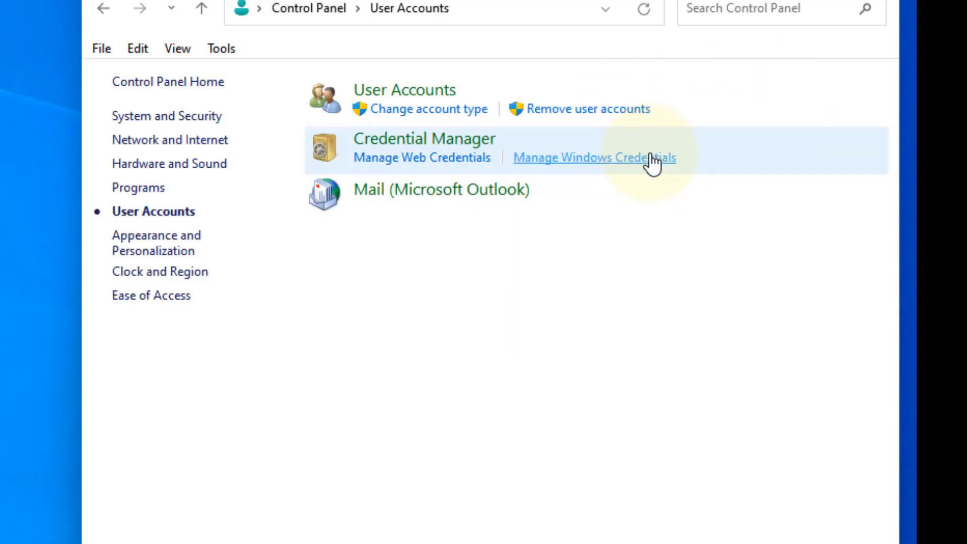
{"action": "mouse_move", "coordinate": [405, 90]}
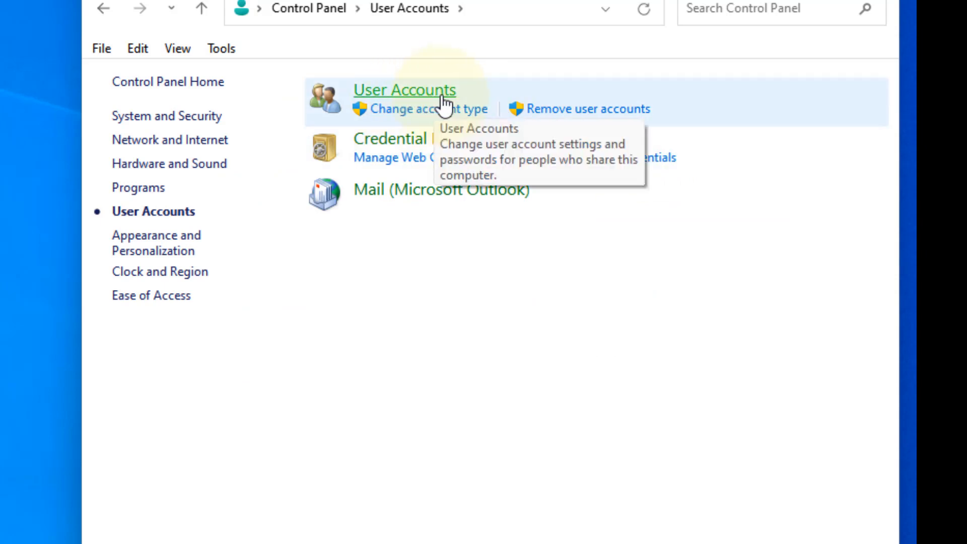
{"action": "left_click", "coordinate": [405, 90]}
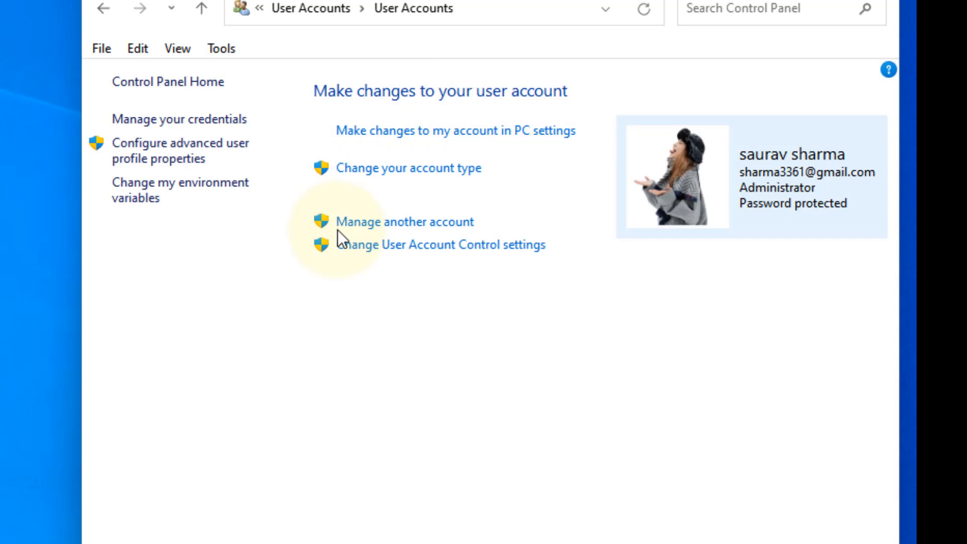
{"action": "mouse_move", "coordinate": [404, 221]}
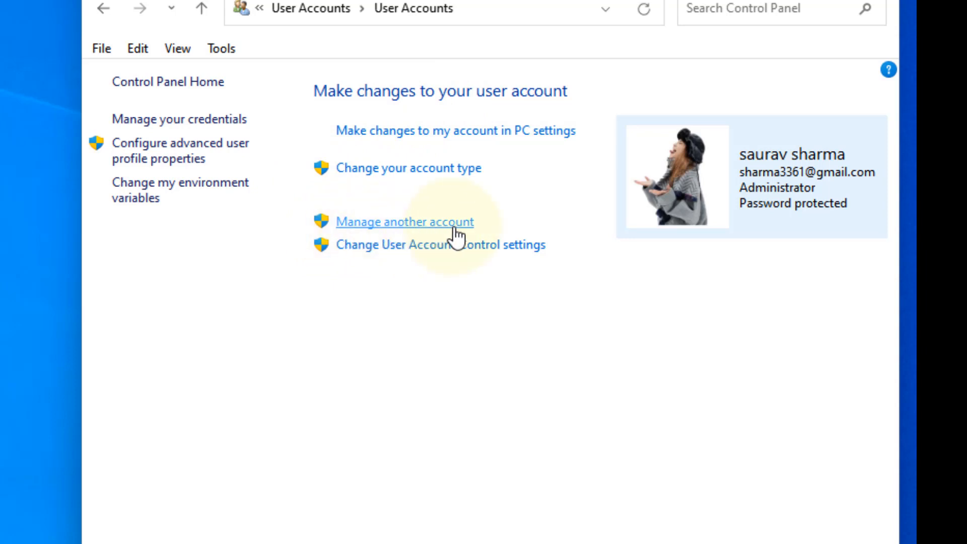
Go to Manage another account and select the alex1 Local Account tile.
{"action": "left_click", "coordinate": [404, 221]}
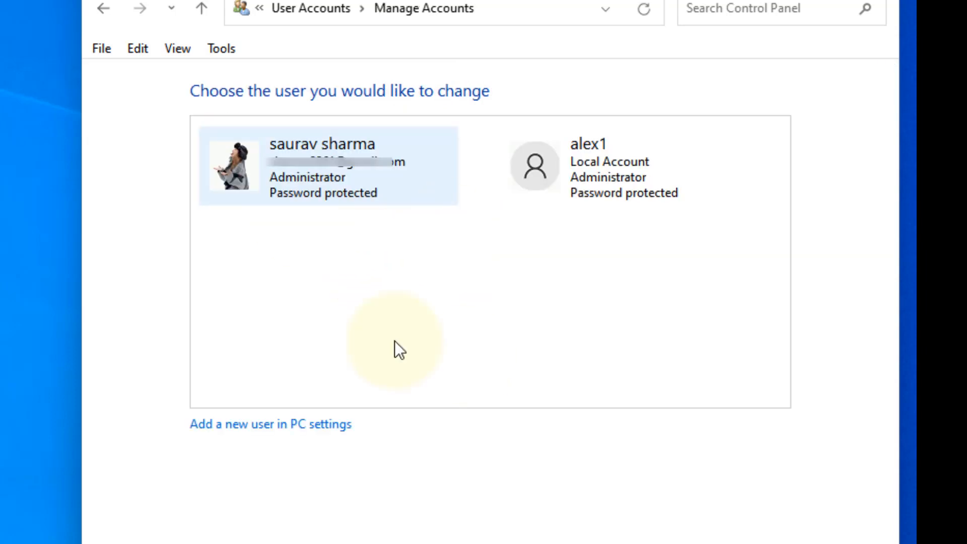
{"action": "mouse_move", "coordinate": [281, 308]}
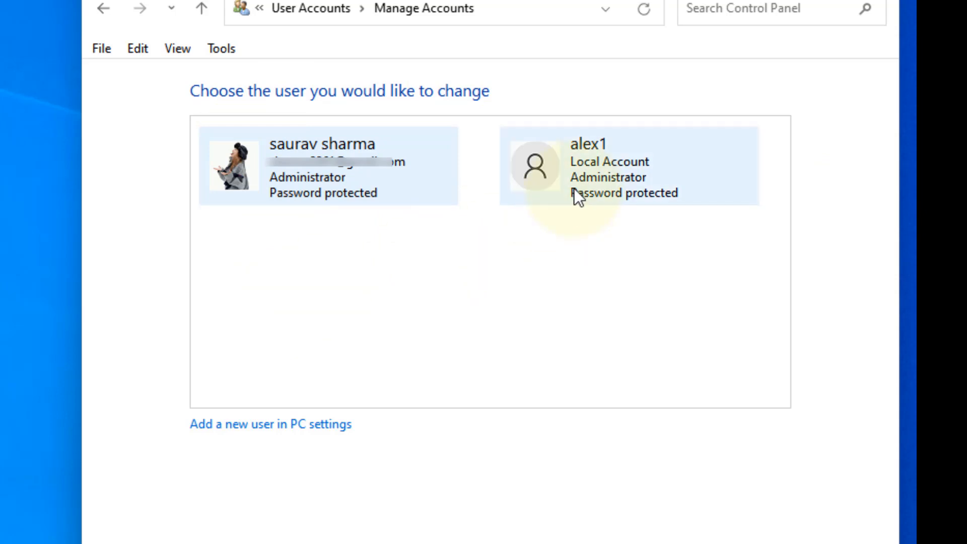
{"action": "left_click", "coordinate": [627, 167]}
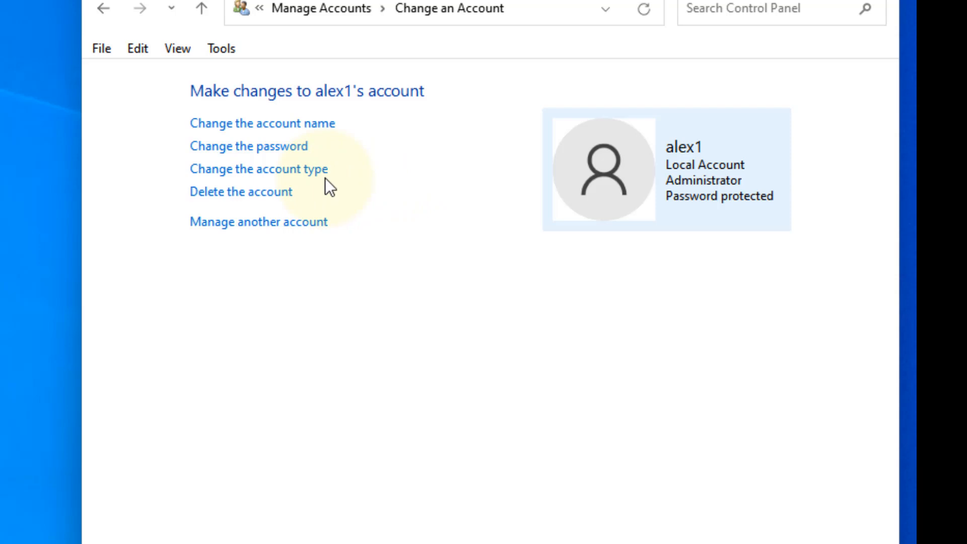
Set alex1's account type to Standard instead of Administrator and apply the change.
{"action": "left_click", "coordinate": [258, 168]}
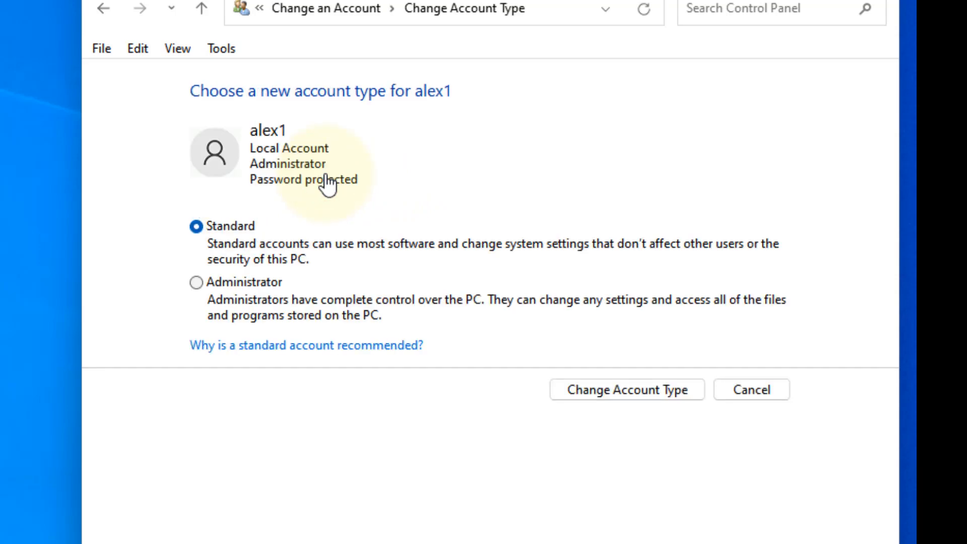
{"action": "left_click", "coordinate": [196, 282]}
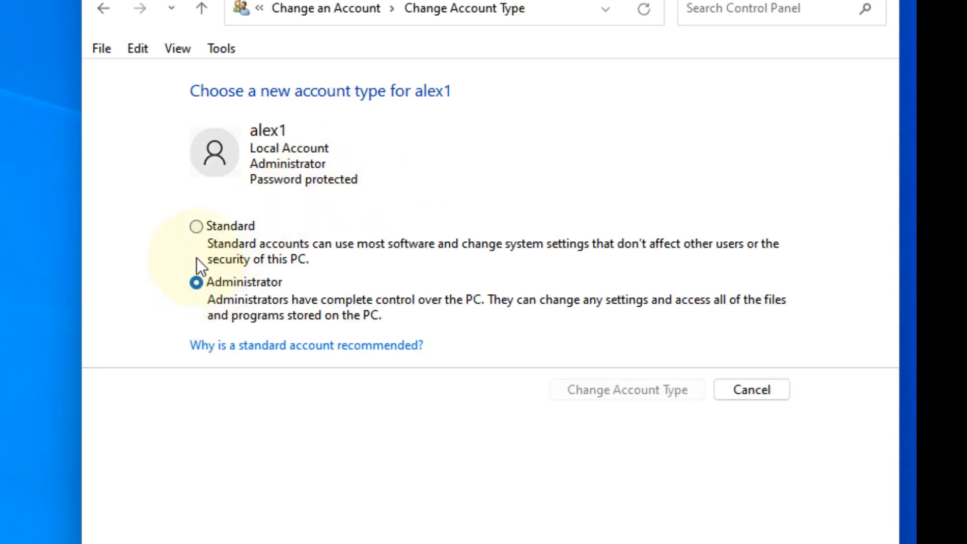
{"action": "left_click", "coordinate": [196, 225]}
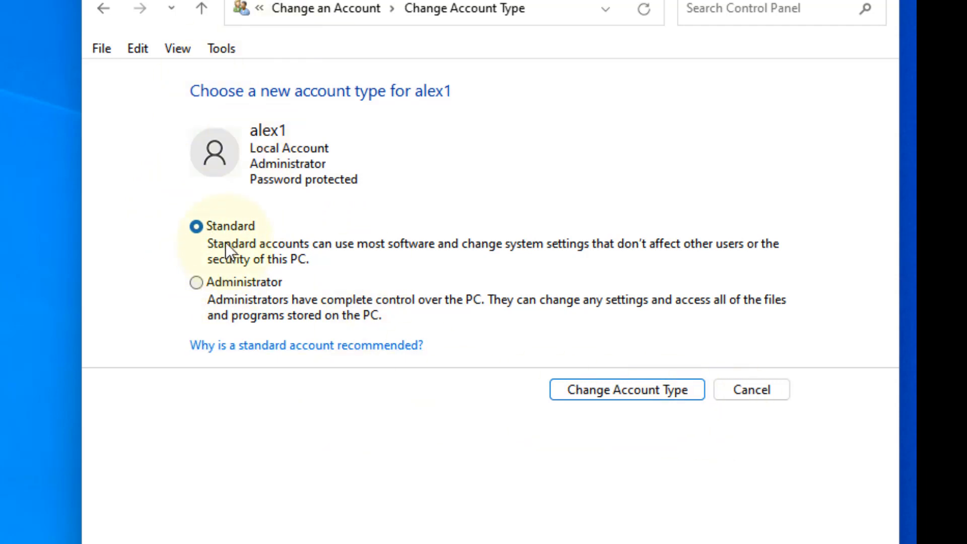
{"action": "mouse_move", "coordinate": [343, 290]}
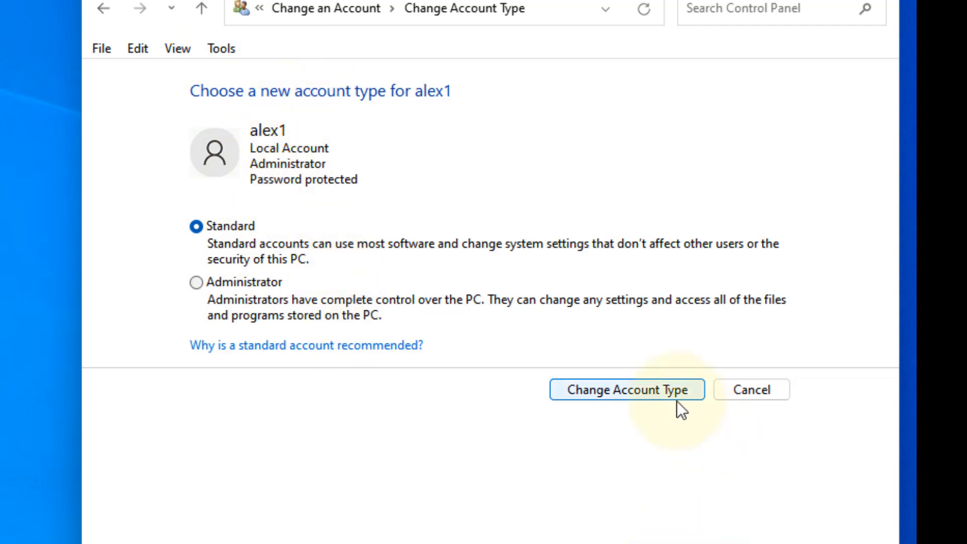
{"action": "left_click", "coordinate": [626, 389]}
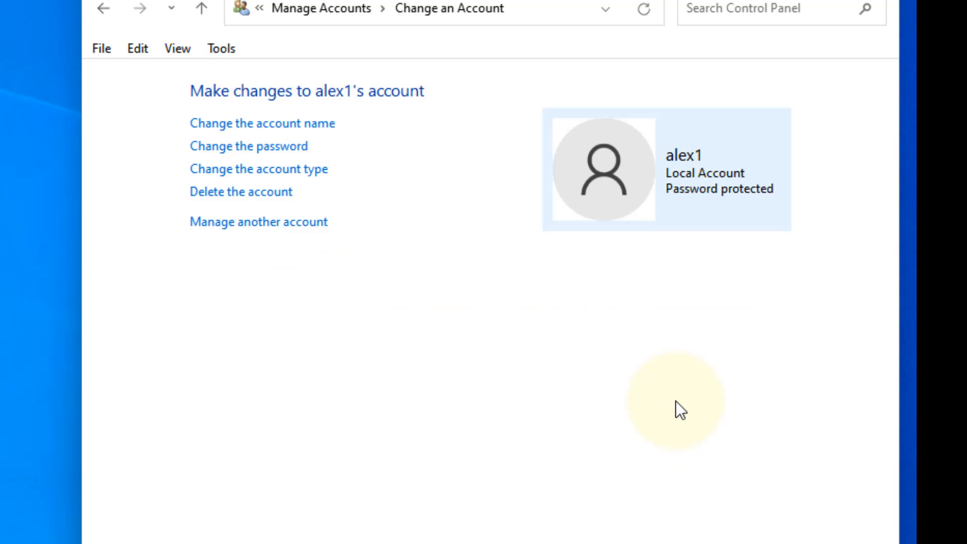